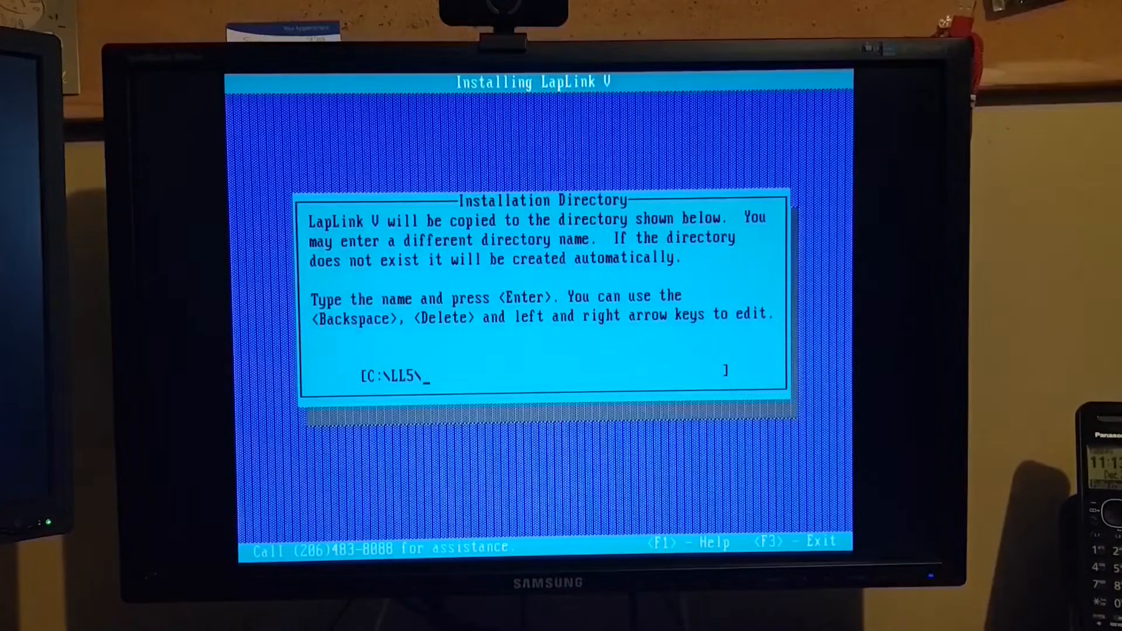
# Accept C:\LL5\ as the install directory and name this computer 386DX40
pyautogui.press('enter')
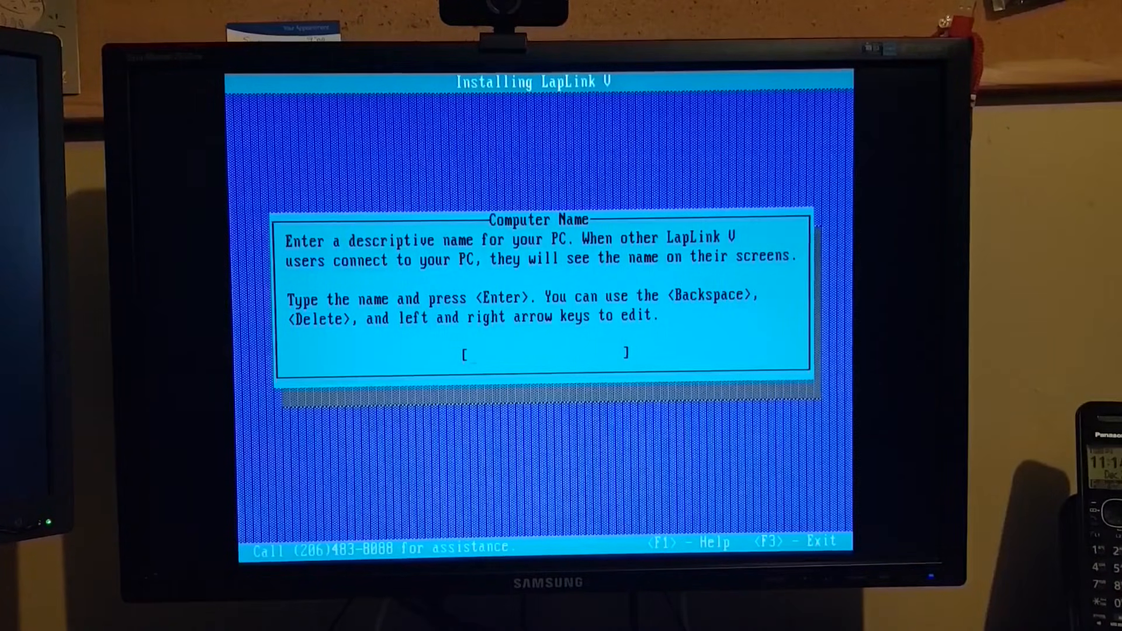
pyautogui.write('386DX')
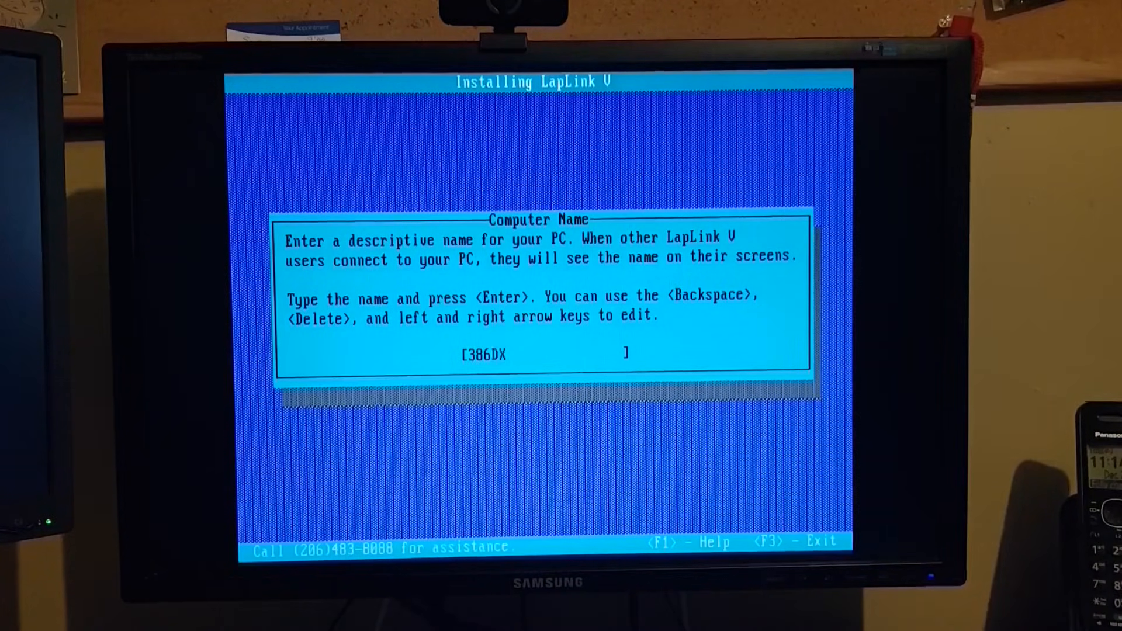
pyautogui.write('40')
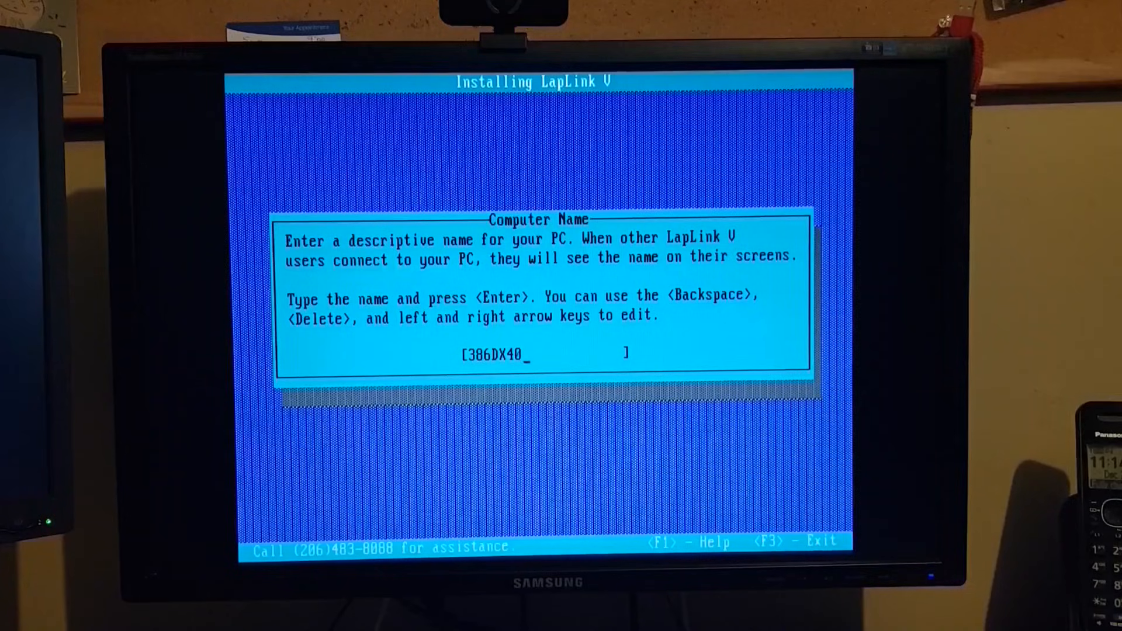
pyautogui.press('enter')
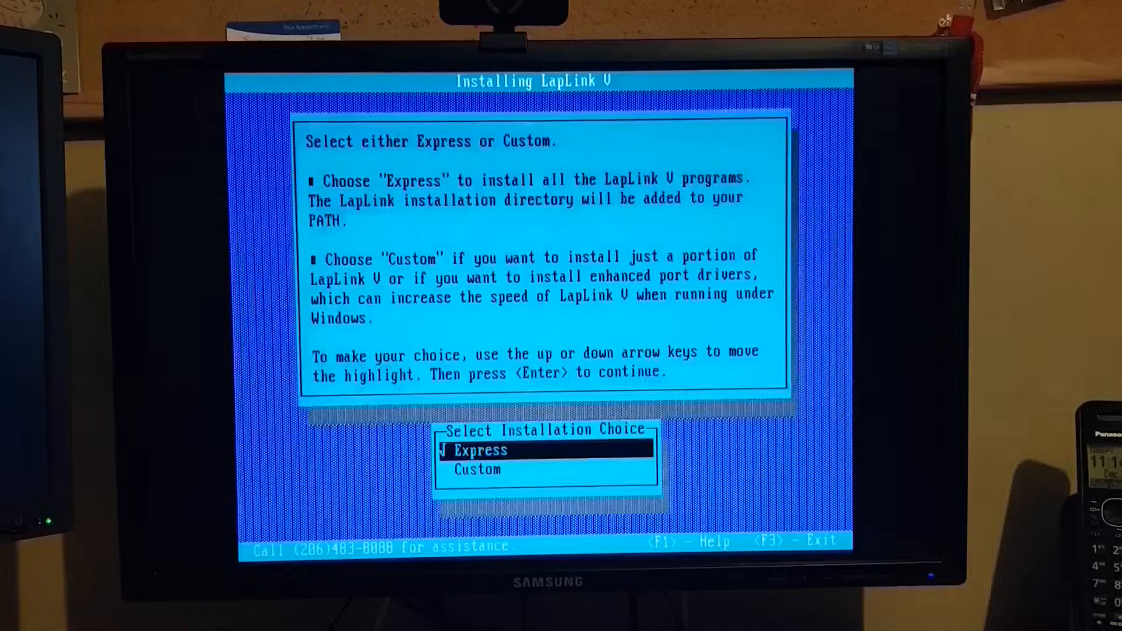
# Run the Express installation of all programs, then exit the installer to DOS
pyautogui.press('enter')
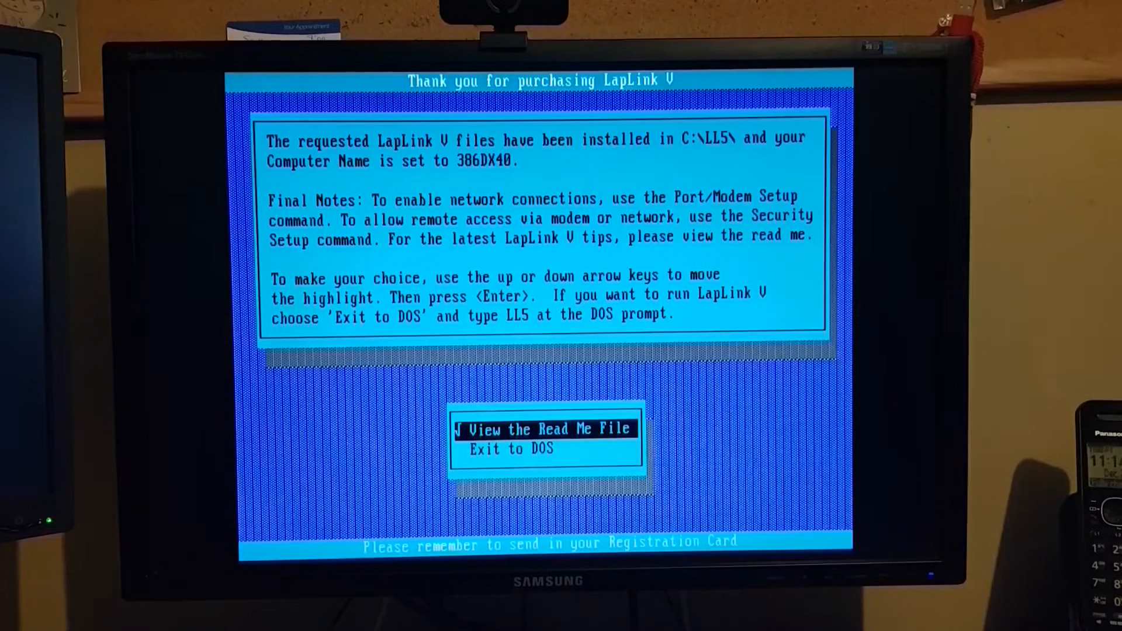
pyautogui.press('down')
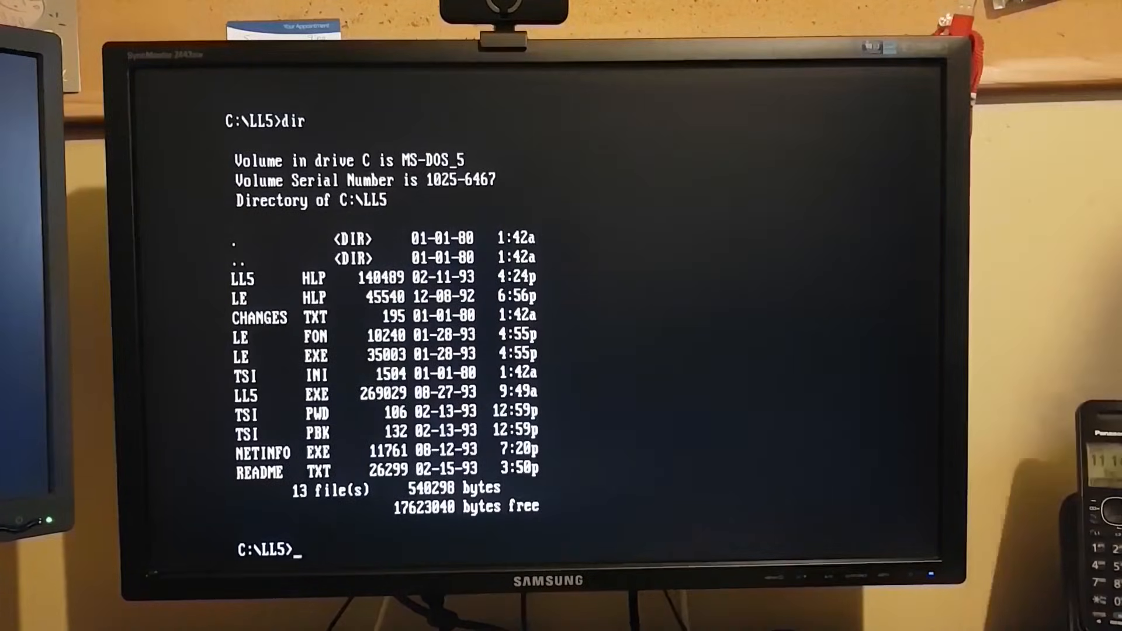
# Launch LapLink V with ll5 so it lists the C:\LL5 files on the 386
pyautogui.write('ll')
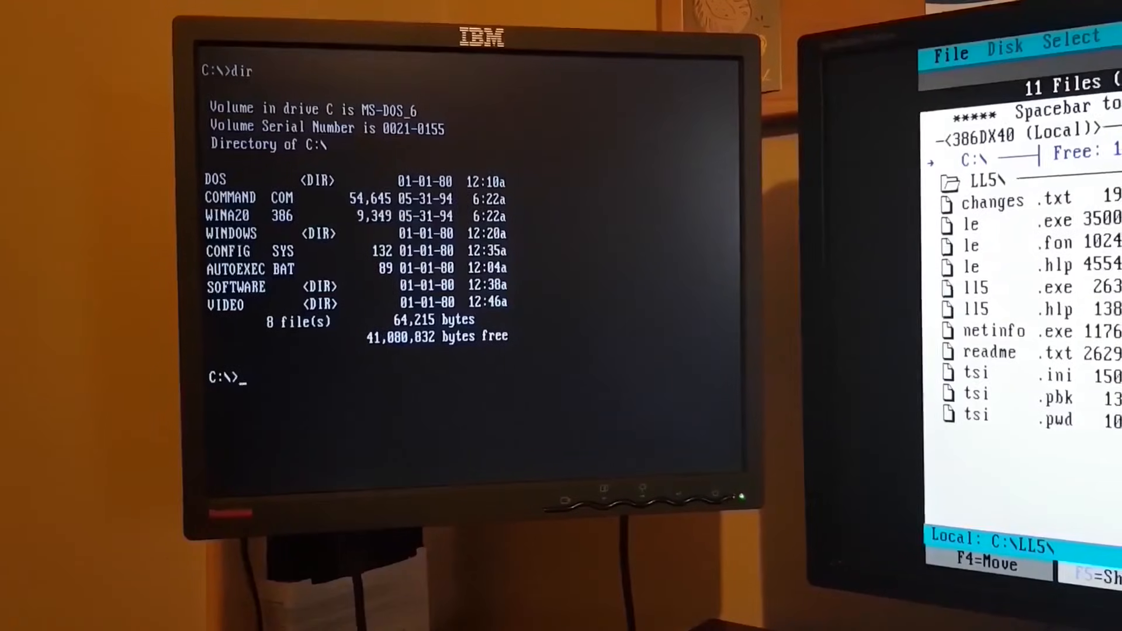
# Start the 486 installer with colour display and user name Annika
pyautogui.write('ver')
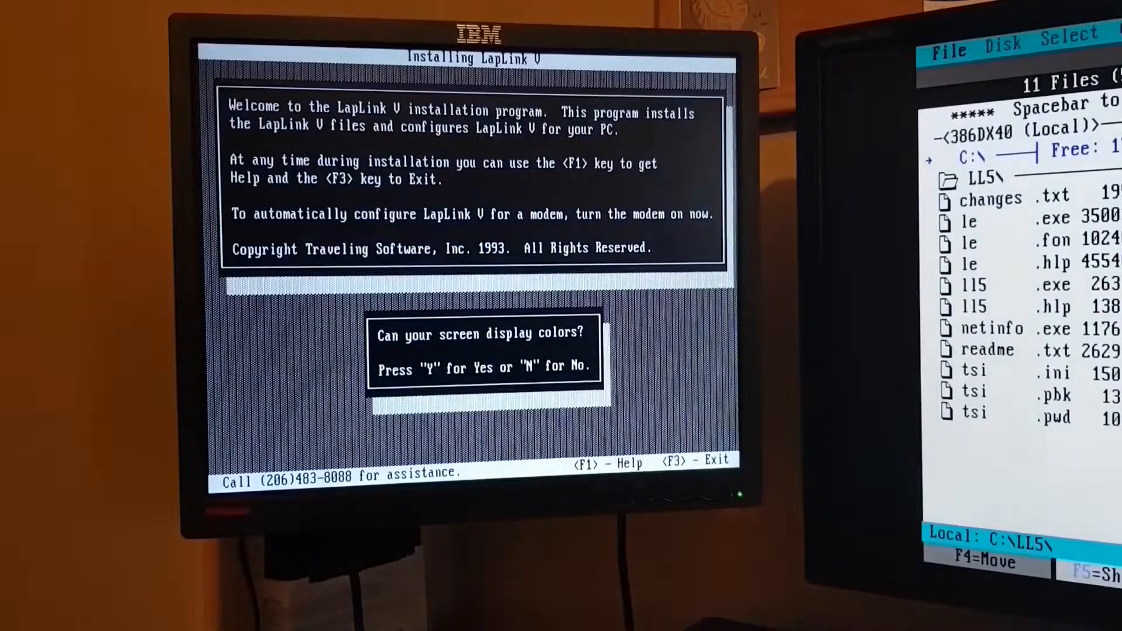
pyautogui.press('y')
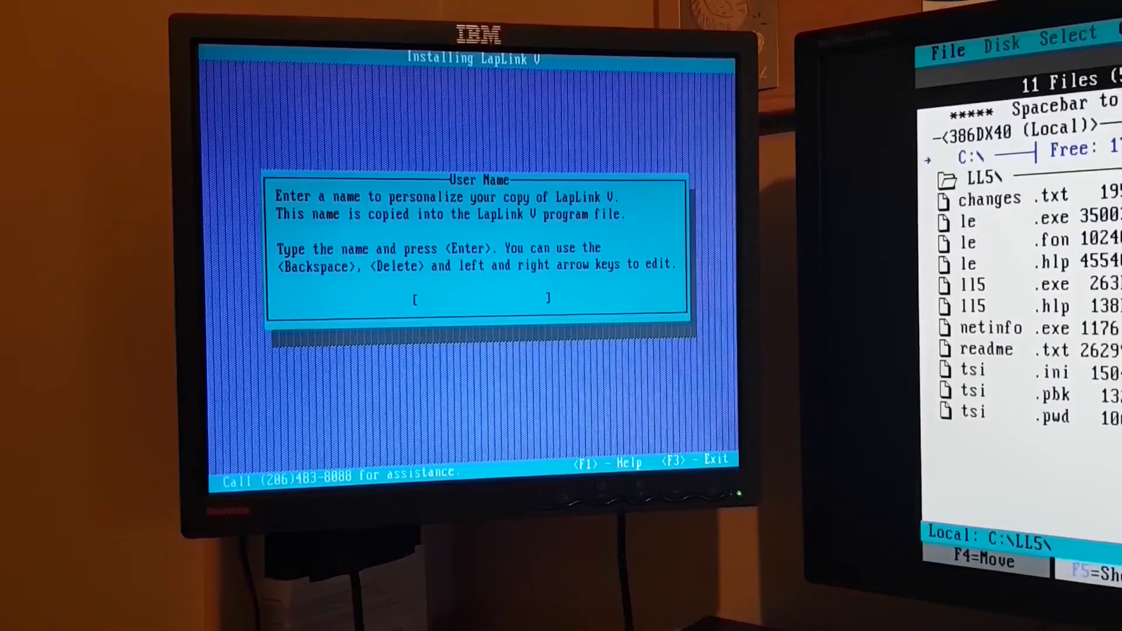
pyautogui.write('Annika')
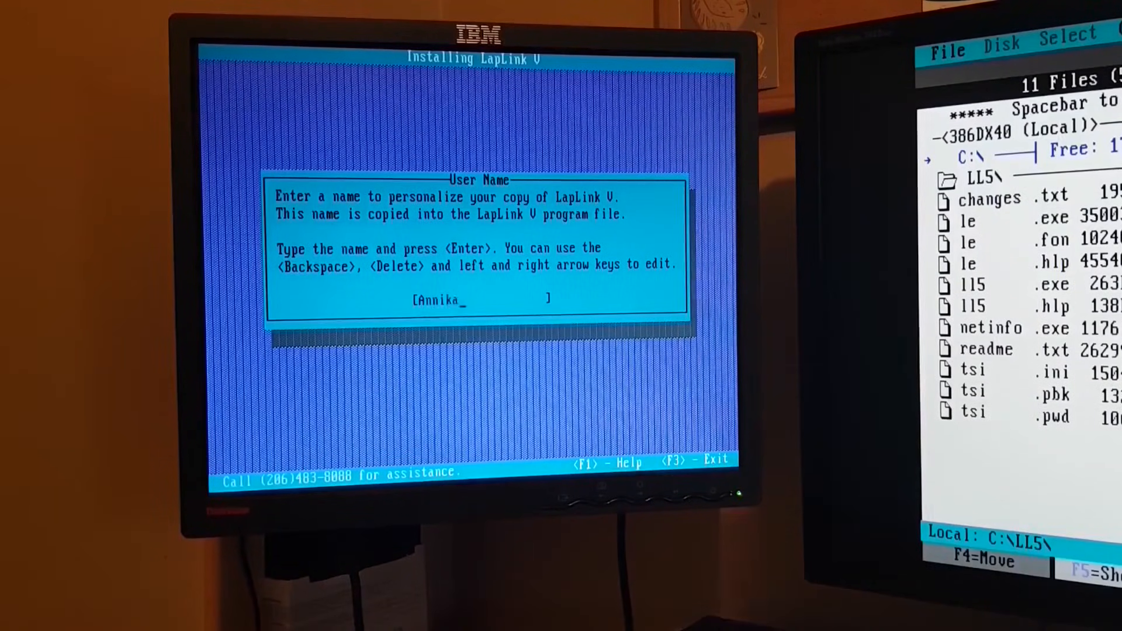
pyautogui.press('enter')
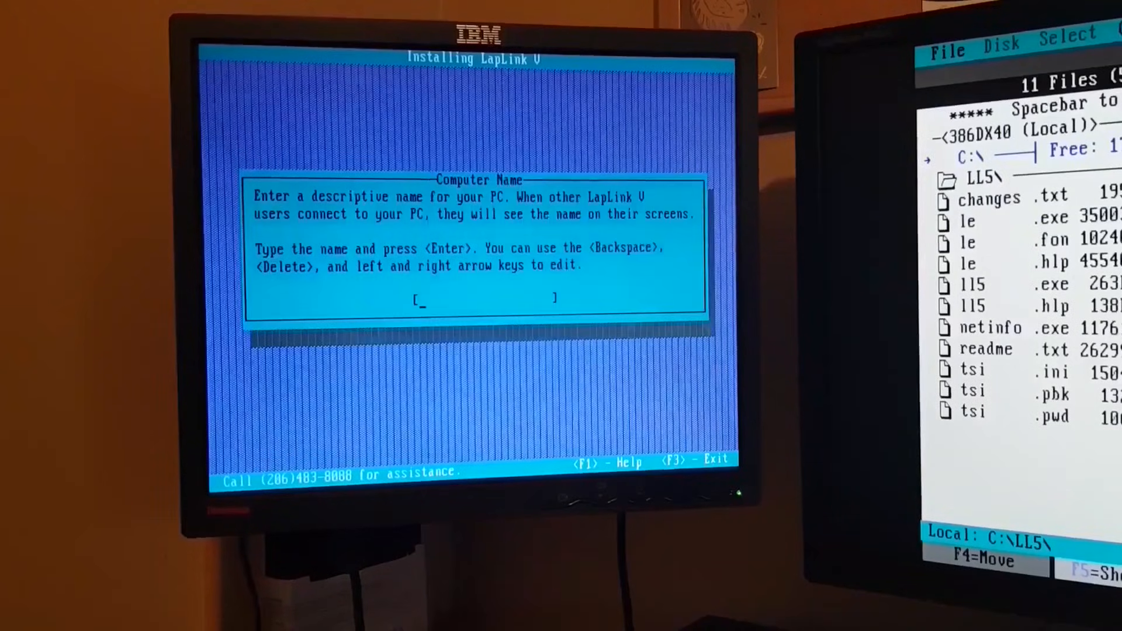
# Name the computer 486DX33, answer the Windows prompt and choose Express installation
pyautogui.write('4')
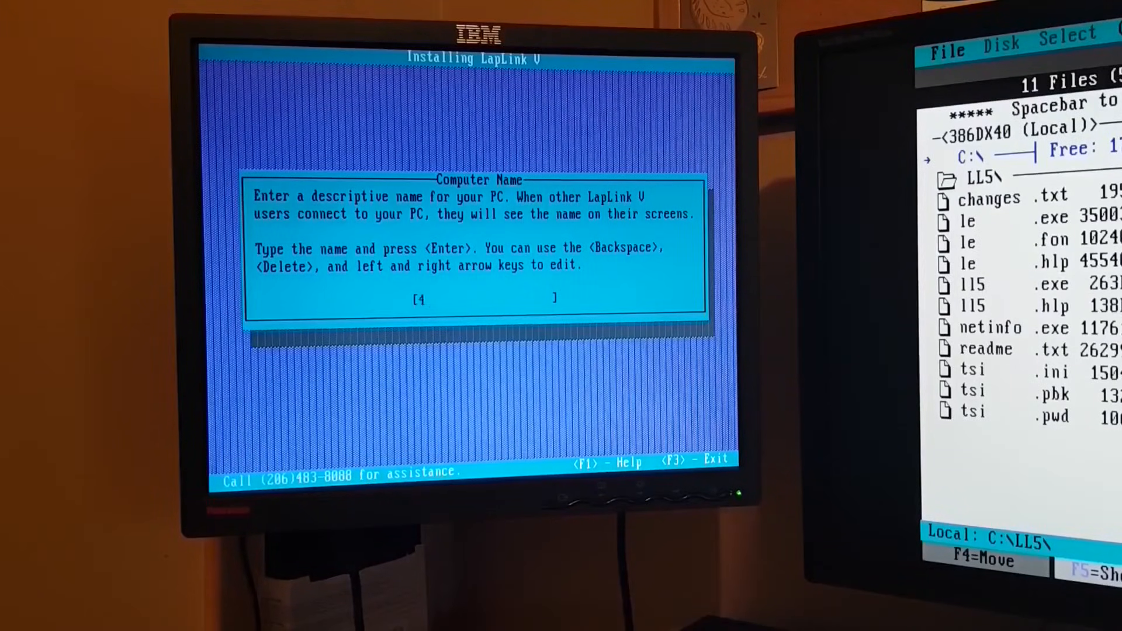
pyautogui.write('86DX')
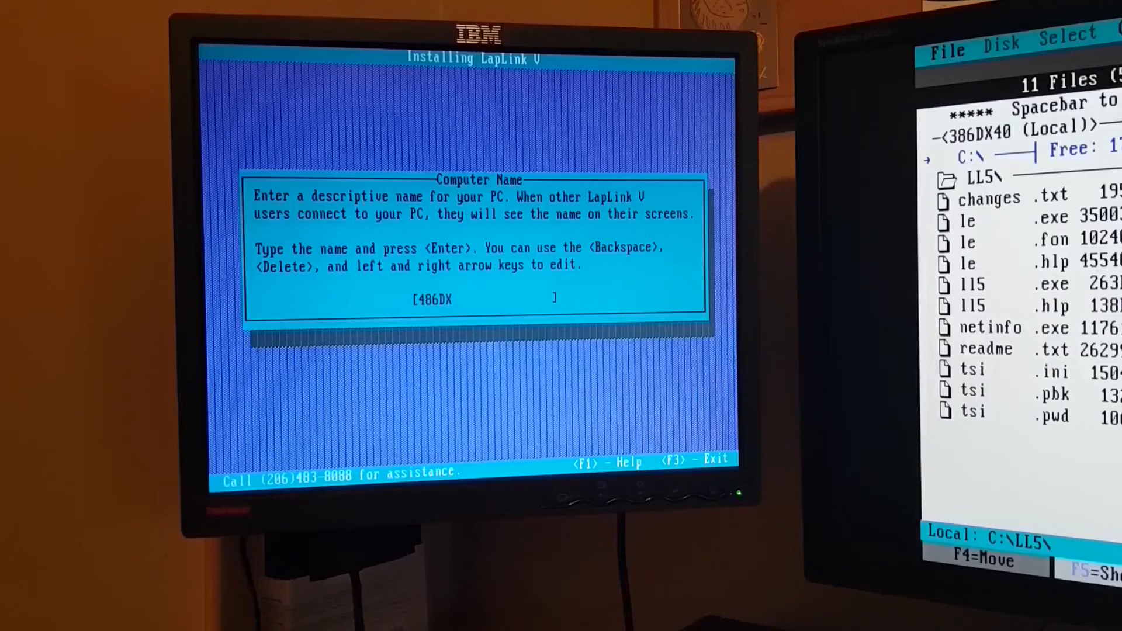
pyautogui.write('33')
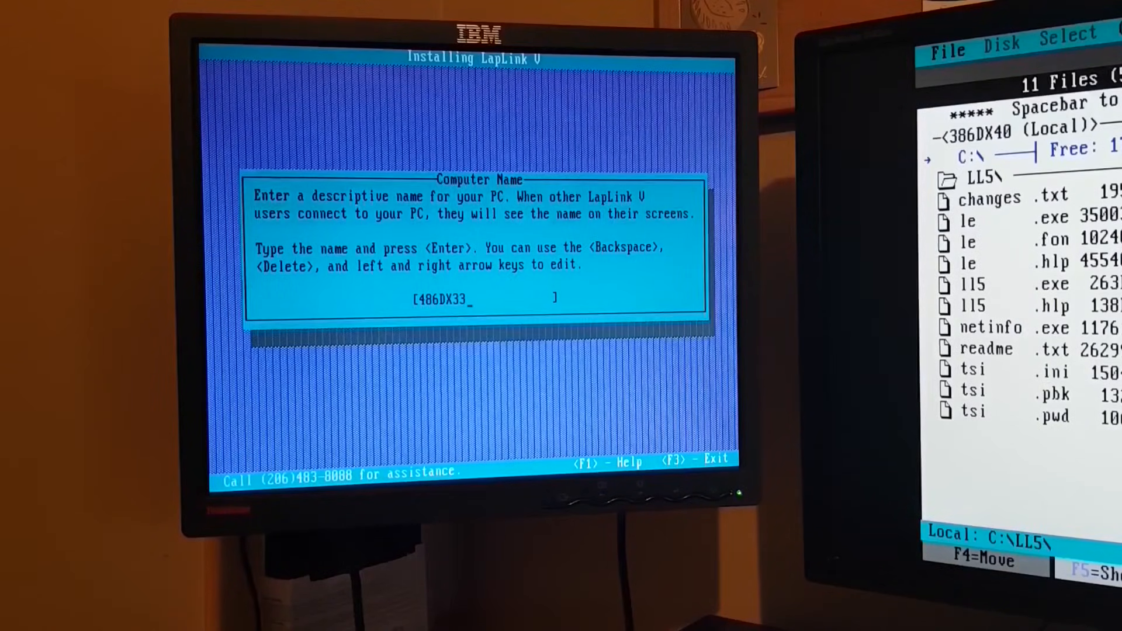
pyautogui.press('enter')
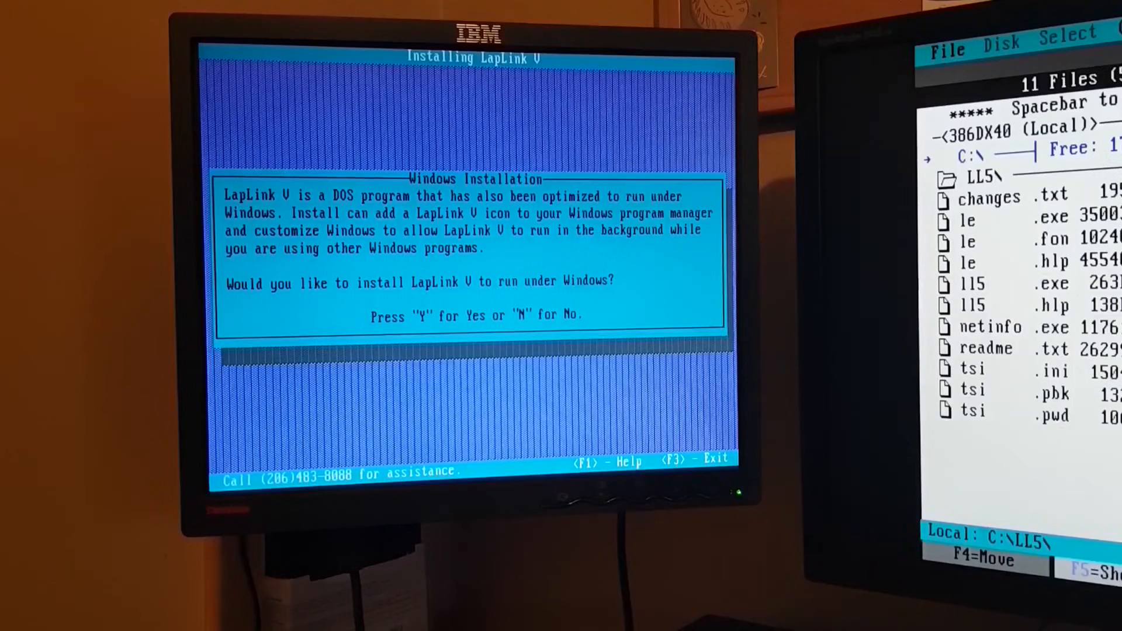
pyautogui.press('y')
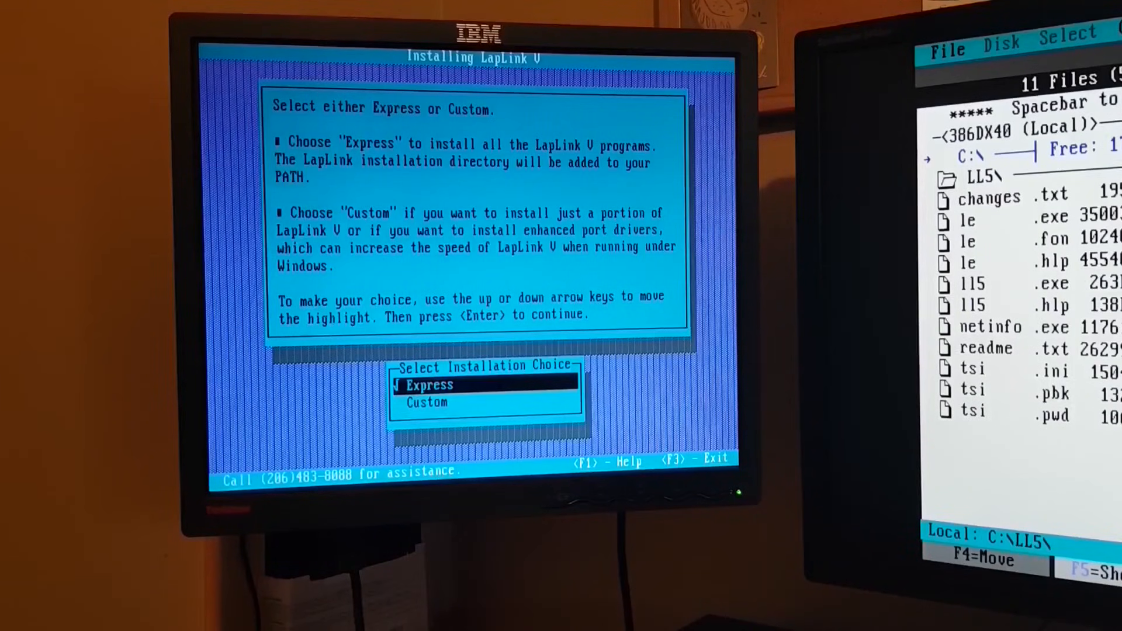
pyautogui.press('enter')
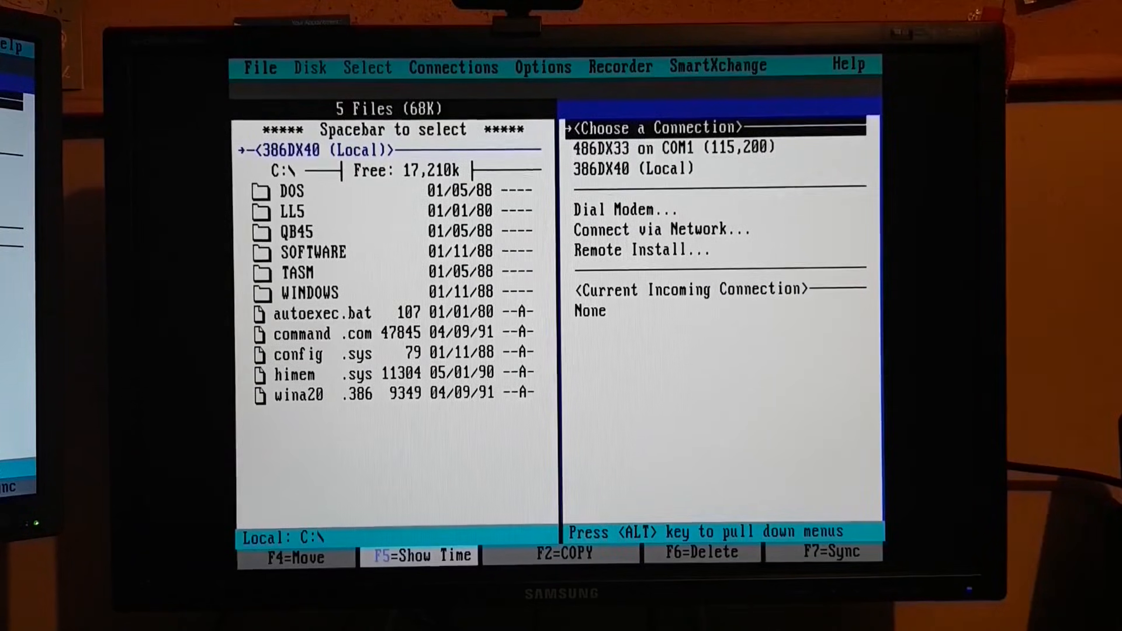
# Select the 486DX33 serial connection on COM1 and review the Port/Modem Setup before connecting
pyautogui.click(632, 169)
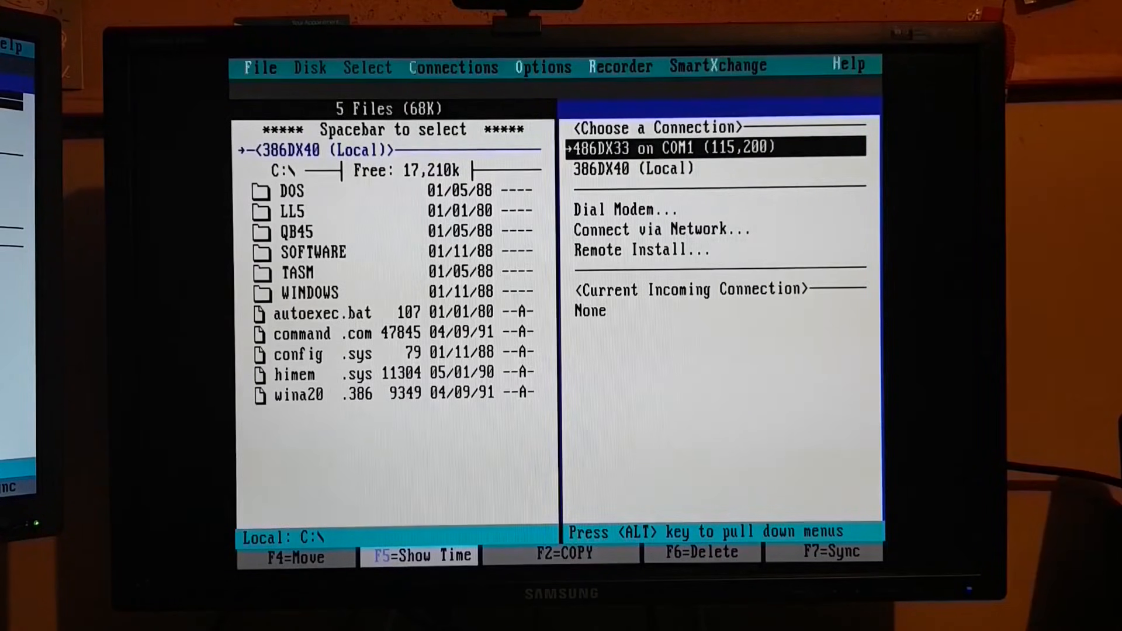
pyautogui.click(453, 67)
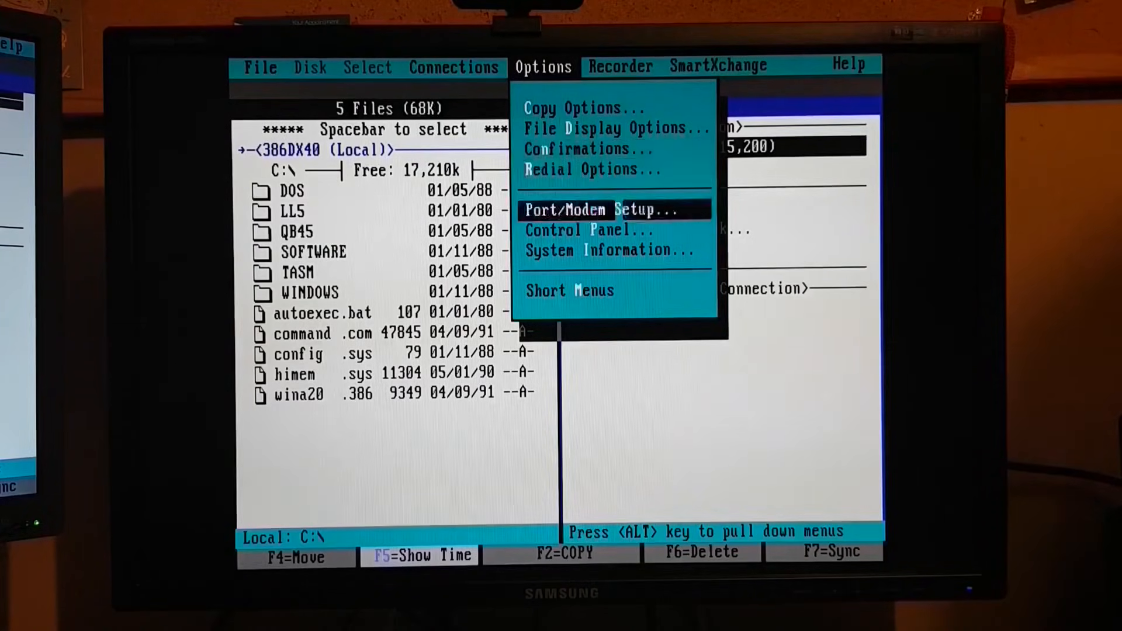
pyautogui.click(597, 209)
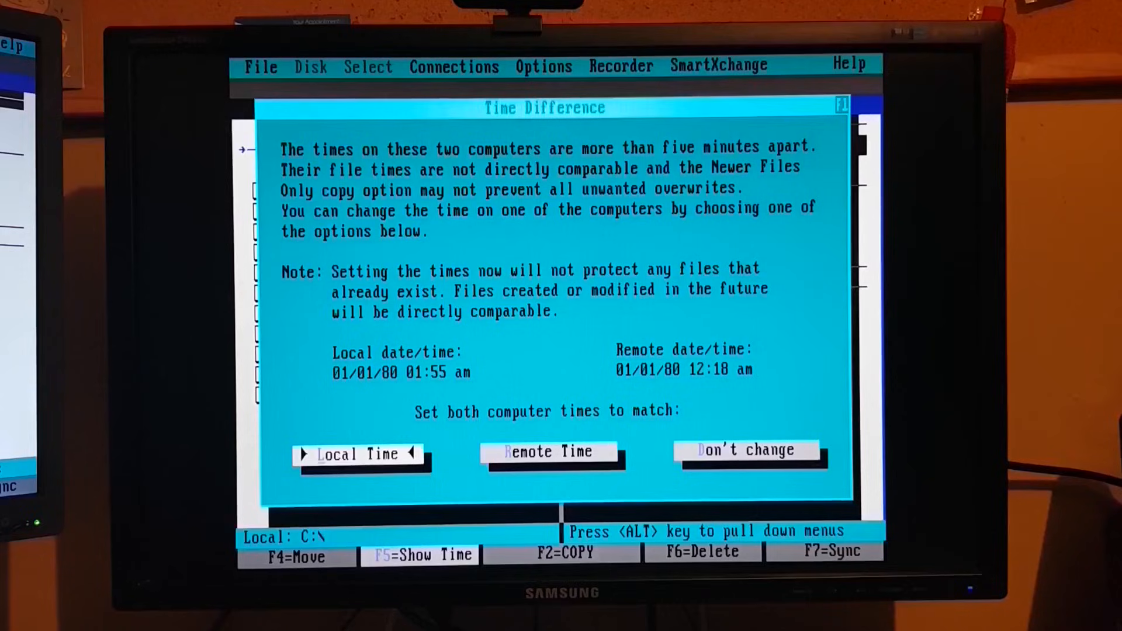
# Set both computers to local time, look inside the 486's VIDEO folder and return to its root
pyautogui.click(356, 454)
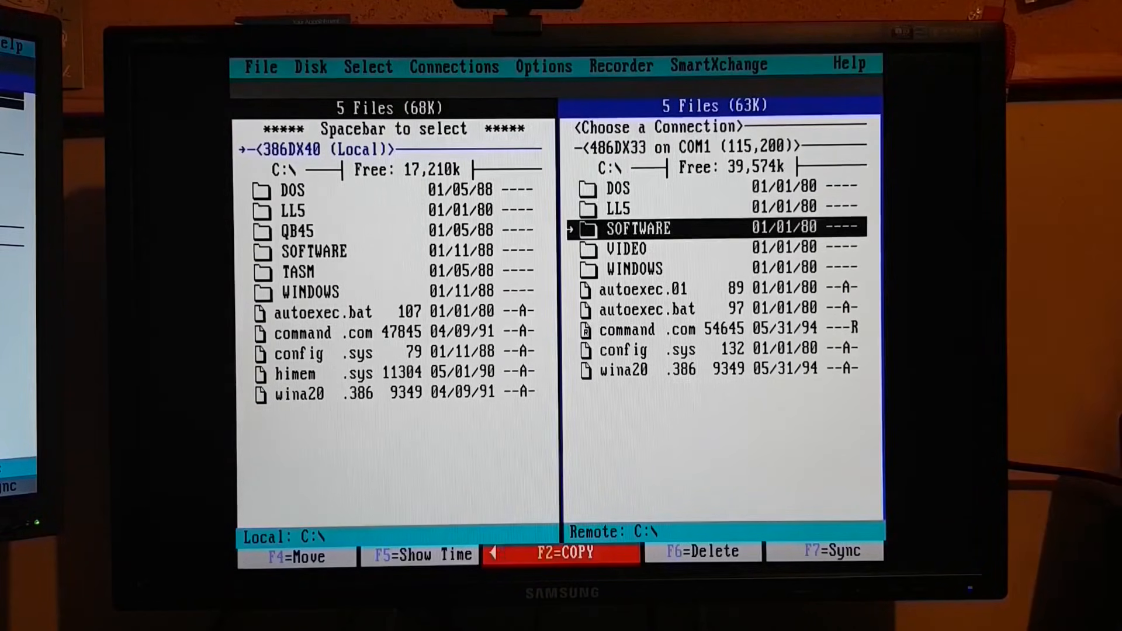
pyautogui.press('Down')
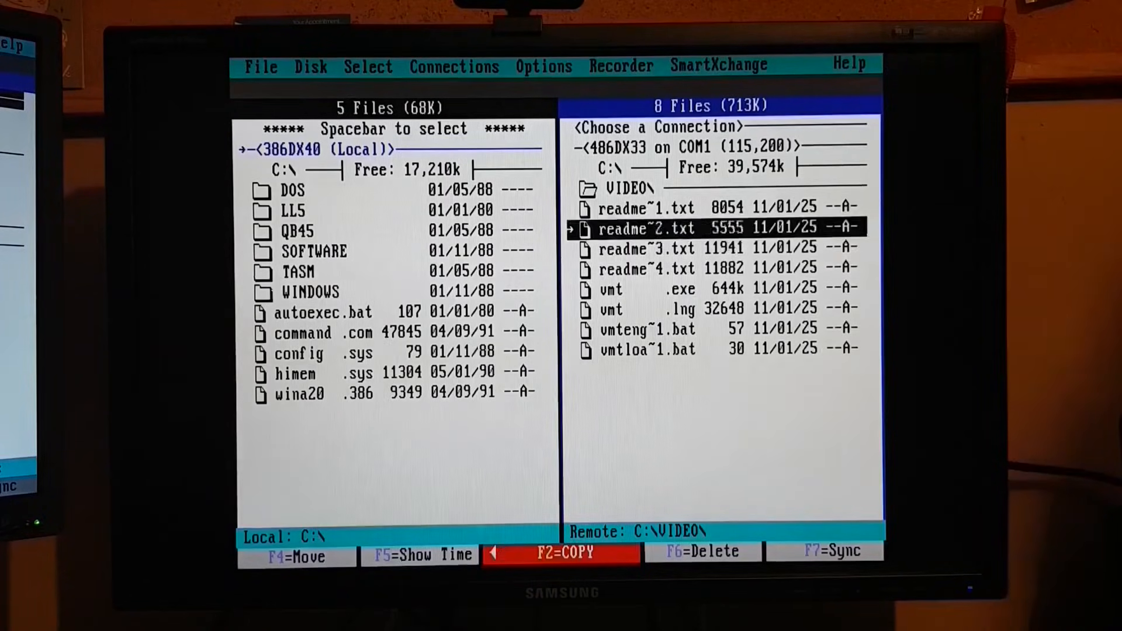
pyautogui.press('up')
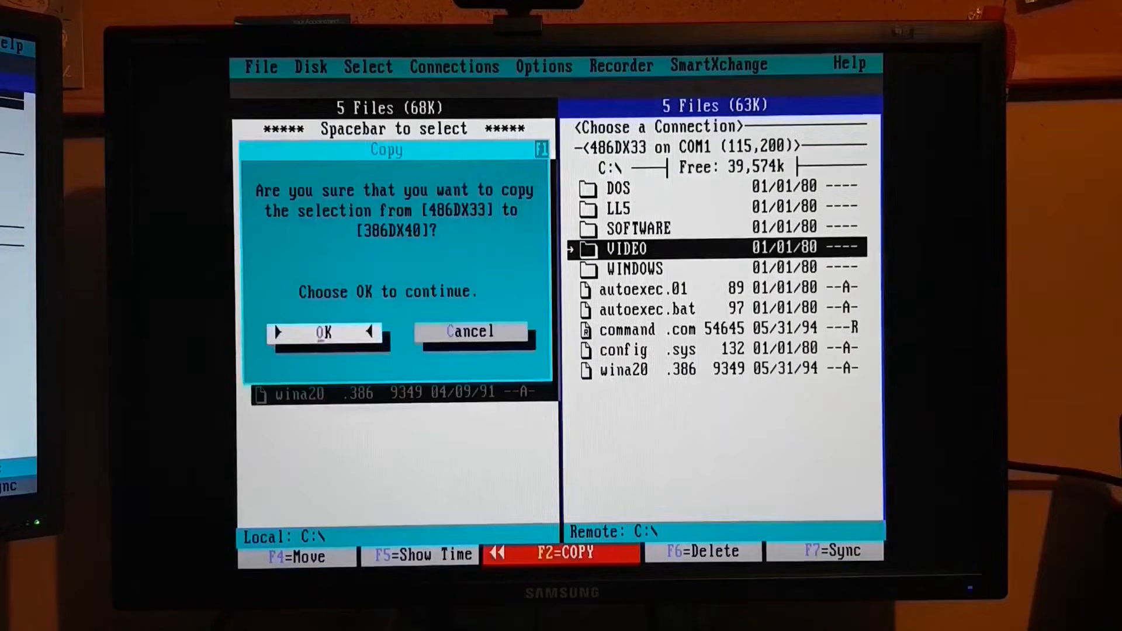
# Confirm copying VIDEO from 486DX33 to 386DX40 and dismiss the 8-files-copied summary
pyautogui.click(322, 332)
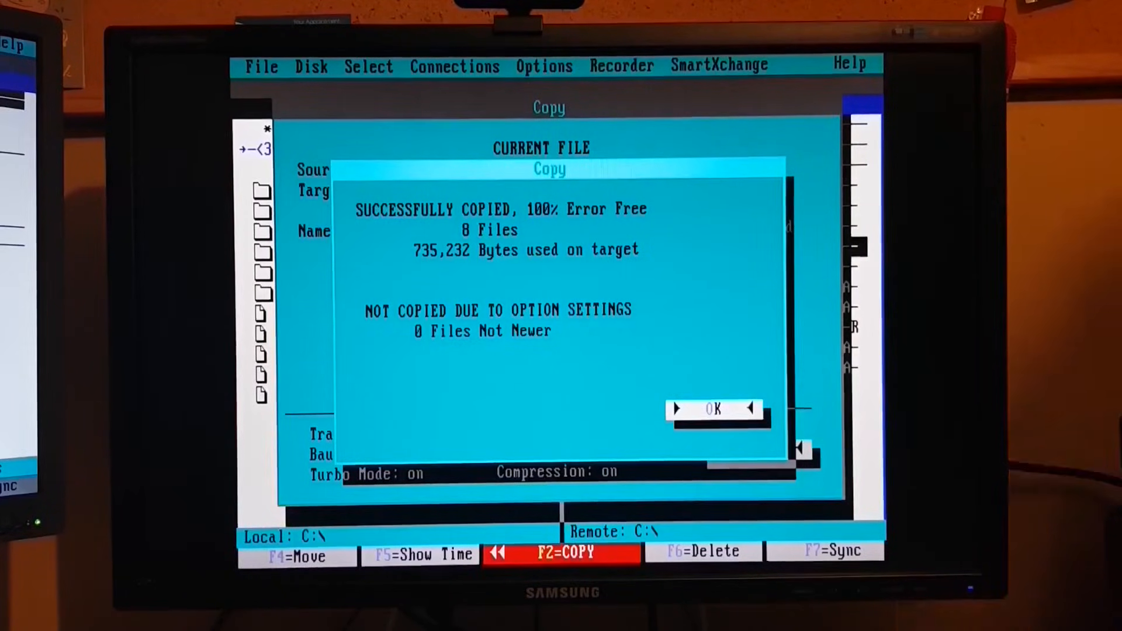
pyautogui.click(712, 408)
pyautogui.write('cd v')
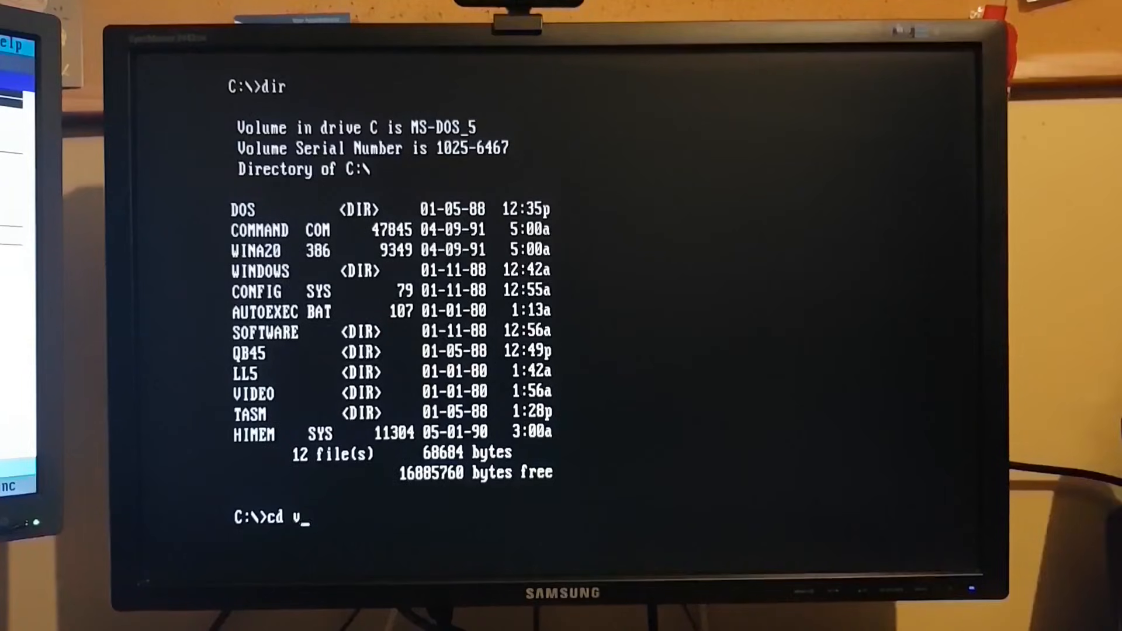
# Change into C:\VIDEO and run vmt, which reports it needs Win32
pyautogui.press('Enter')
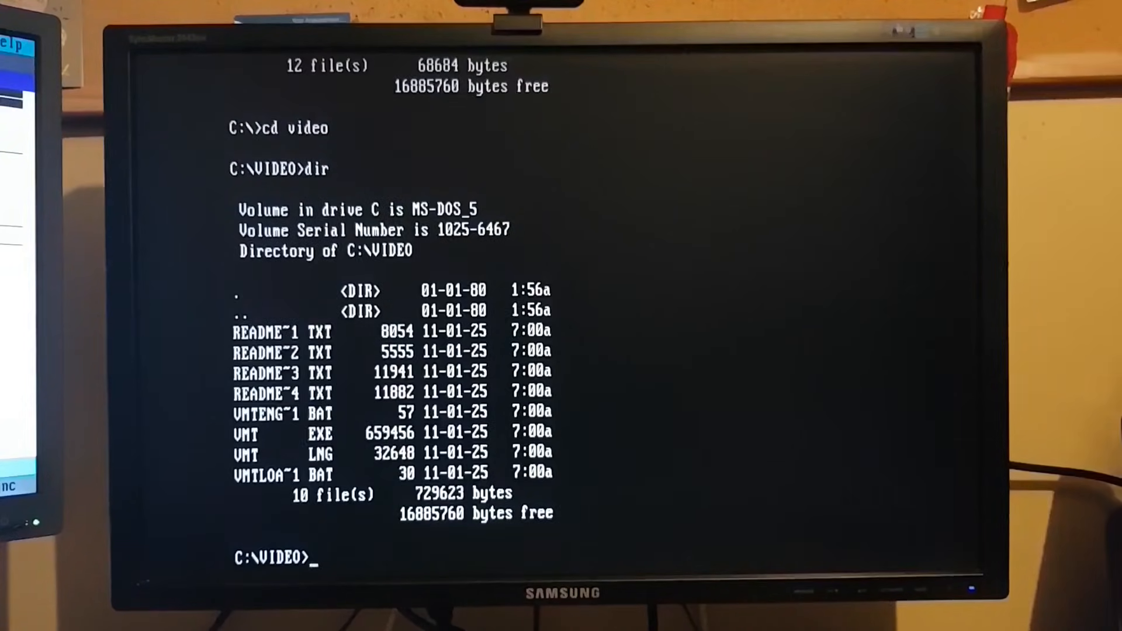
pyautogui.write('vmt')
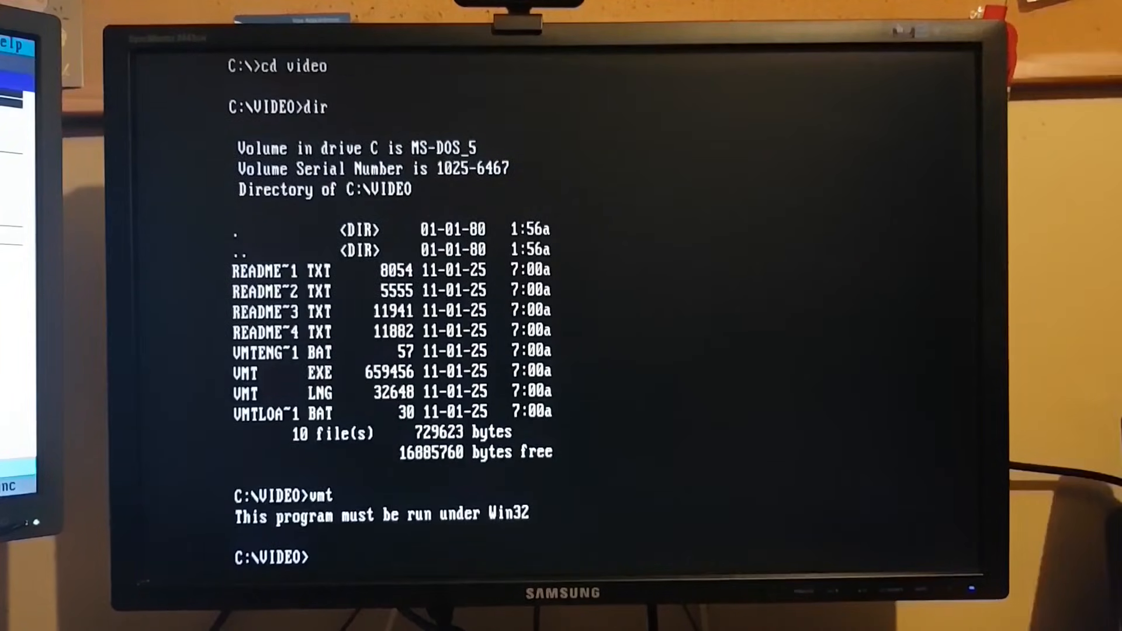